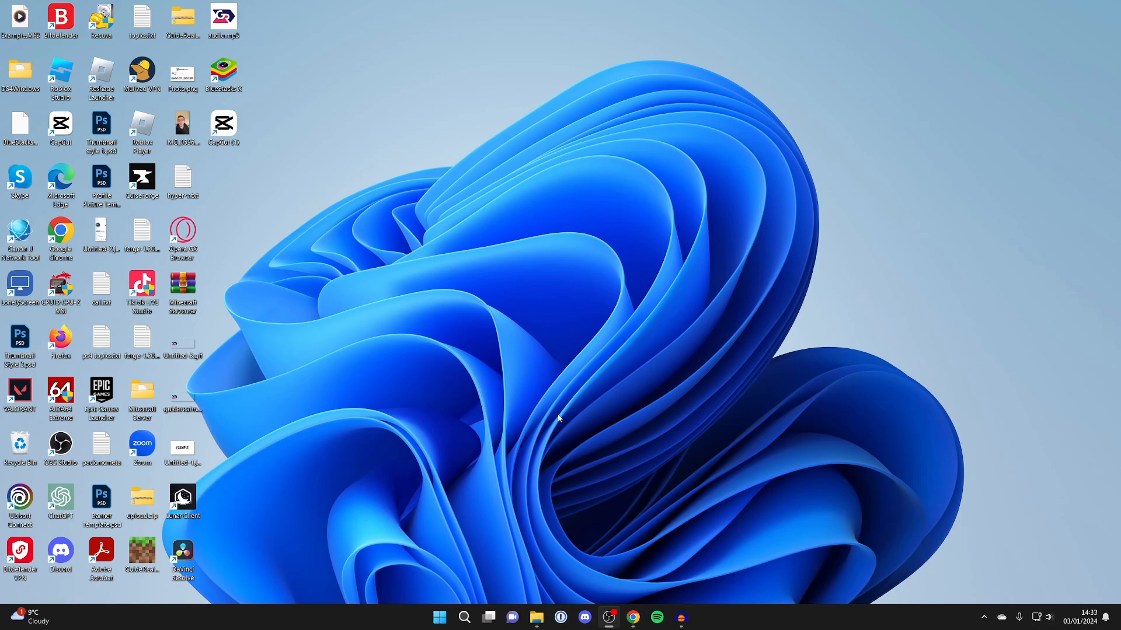
Launch Google Chrome from the taskbar
click(632, 618)
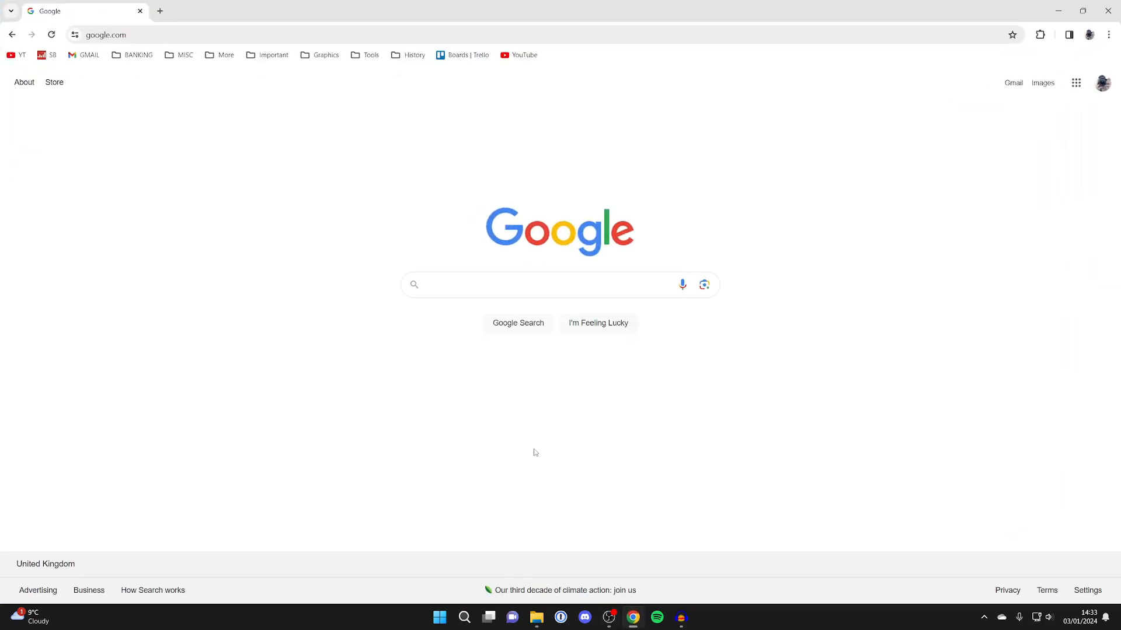
mouse_move(427, 333)
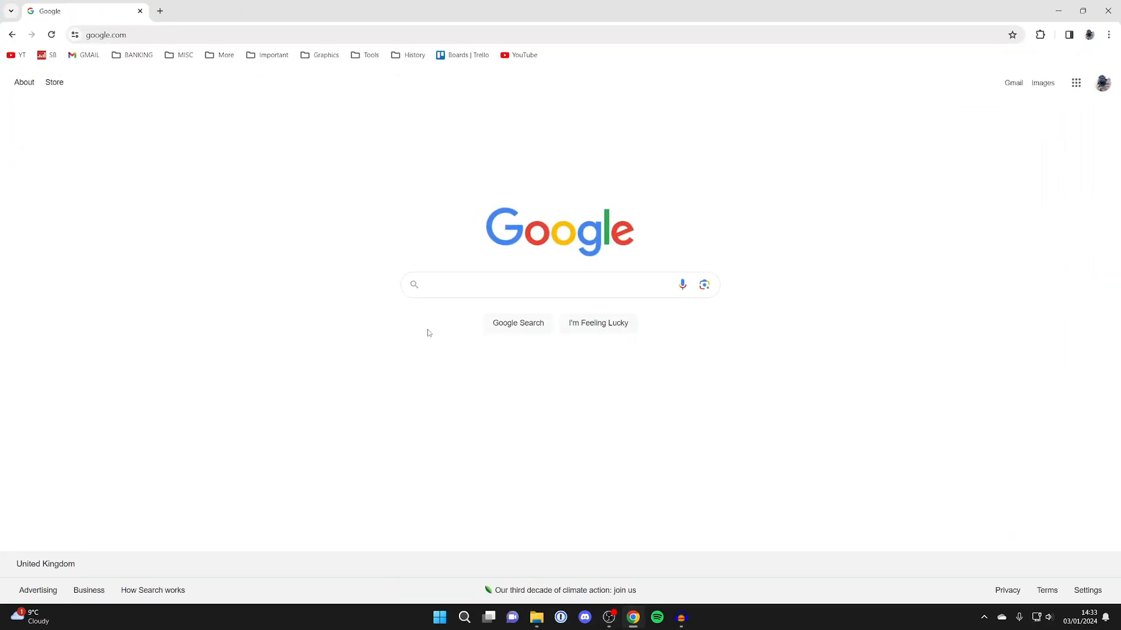
Search Google for 'blender' and go to the official blender.org site
text(blender)
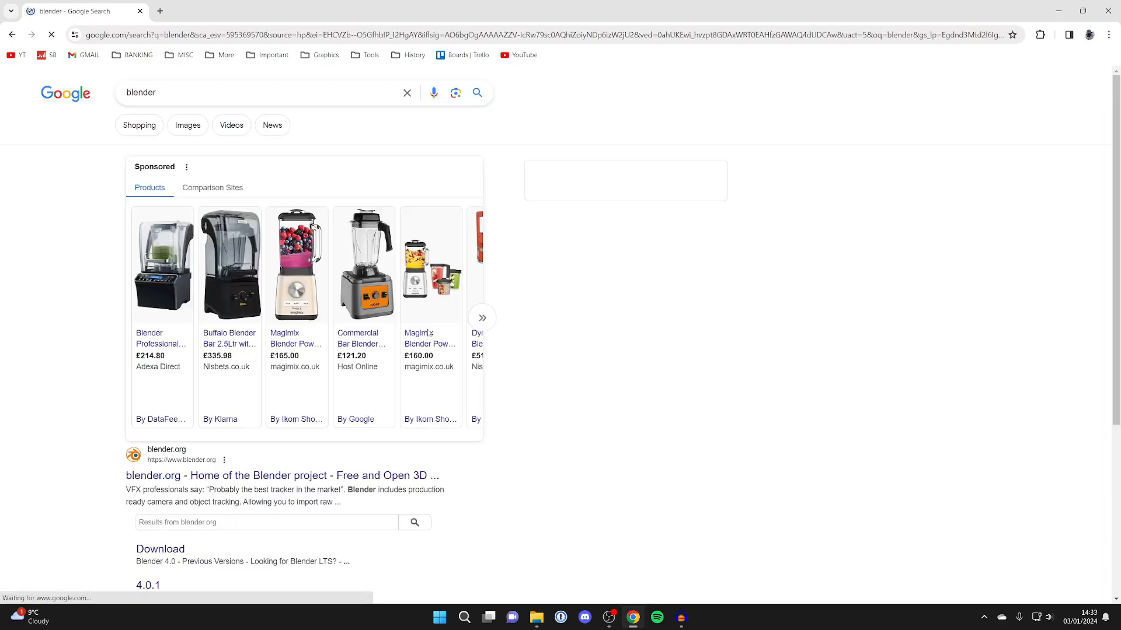
scroll(down, 3)
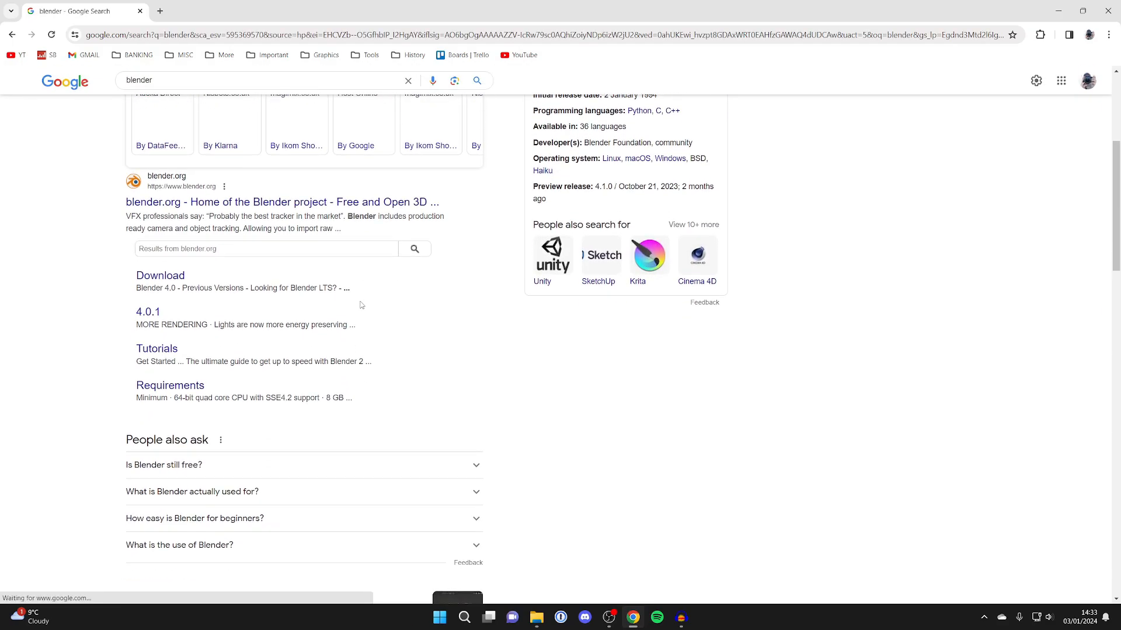
click(281, 202)
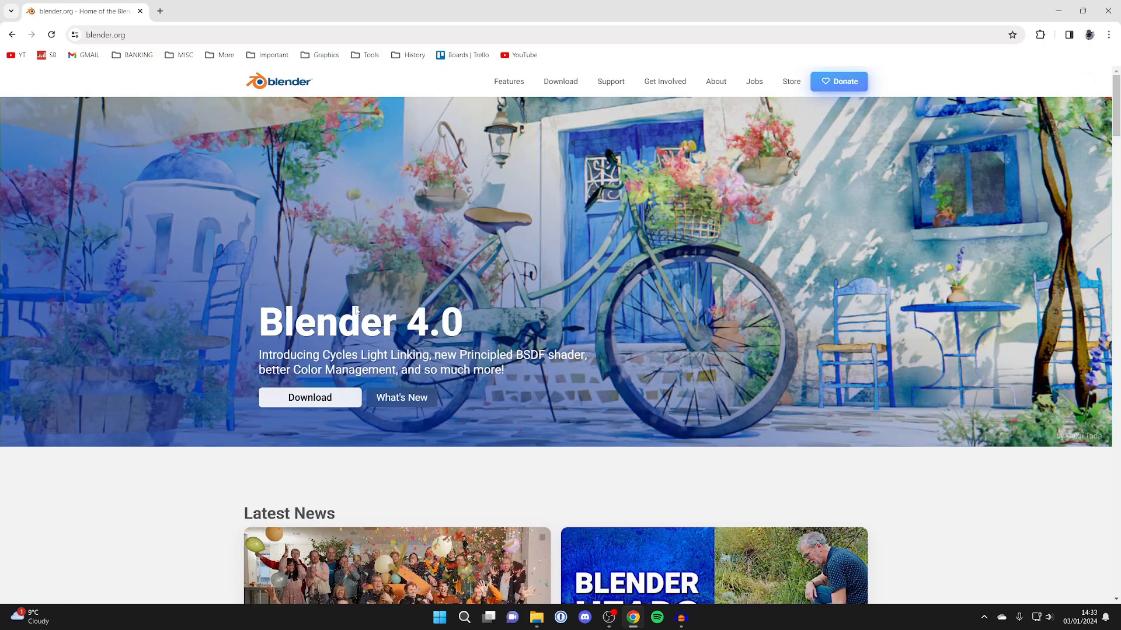
Download the Blender 4.0.2 Windows installer from the blender.org download page
click(560, 82)
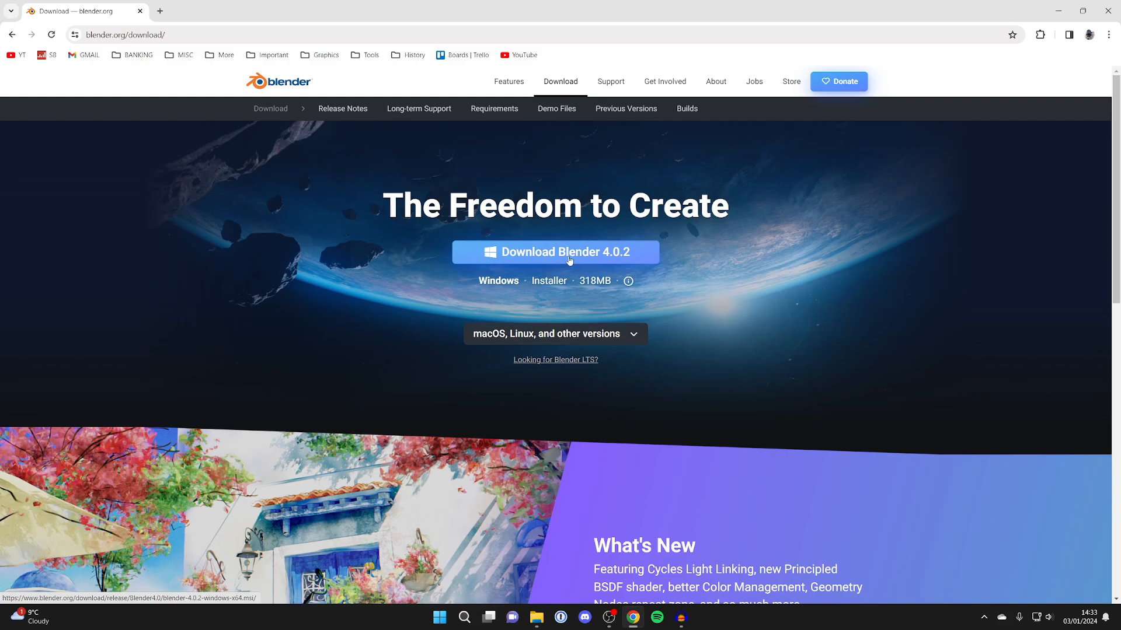
mouse_move(578, 256)
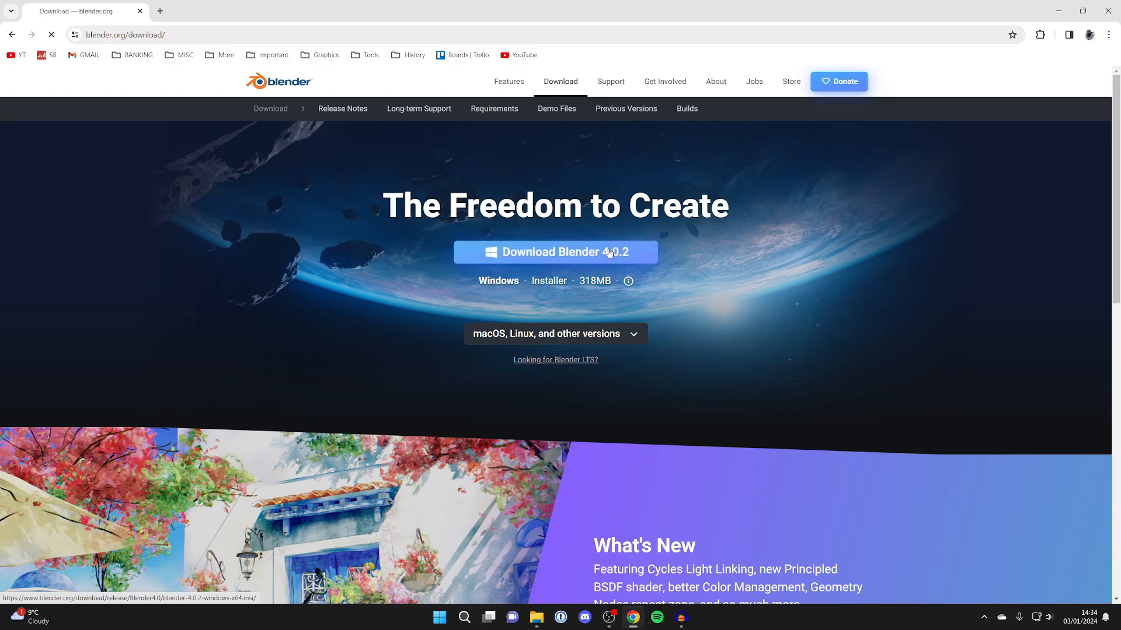
click(554, 252)
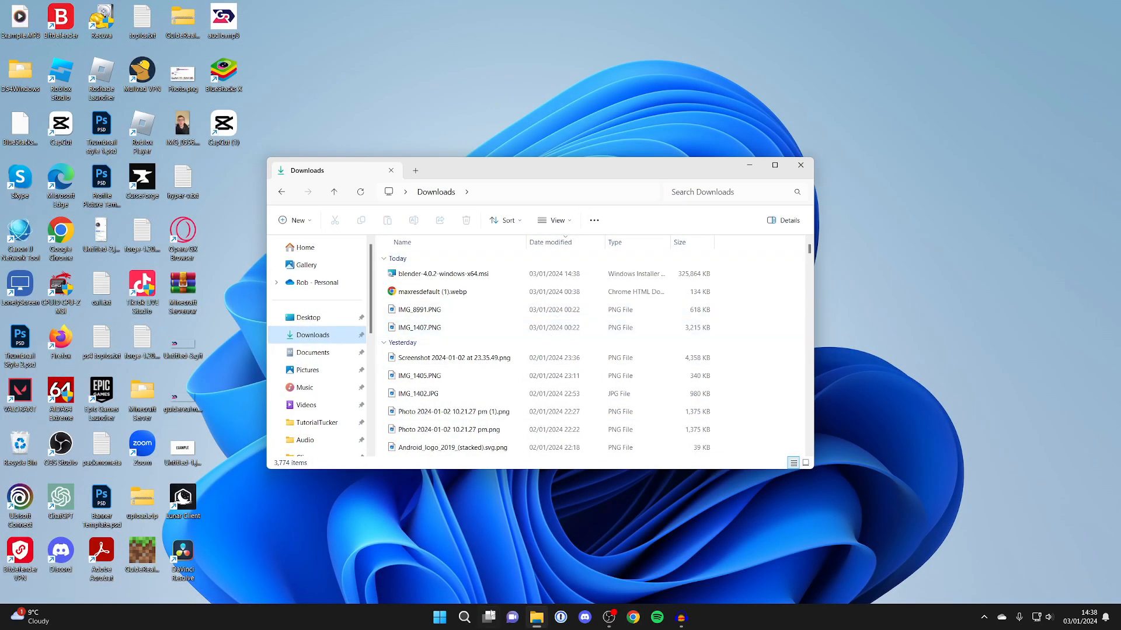
Run blender-4.0.2-windows-x64.msi from Downloads to start the Blender Setup Wizard
click(444, 273)
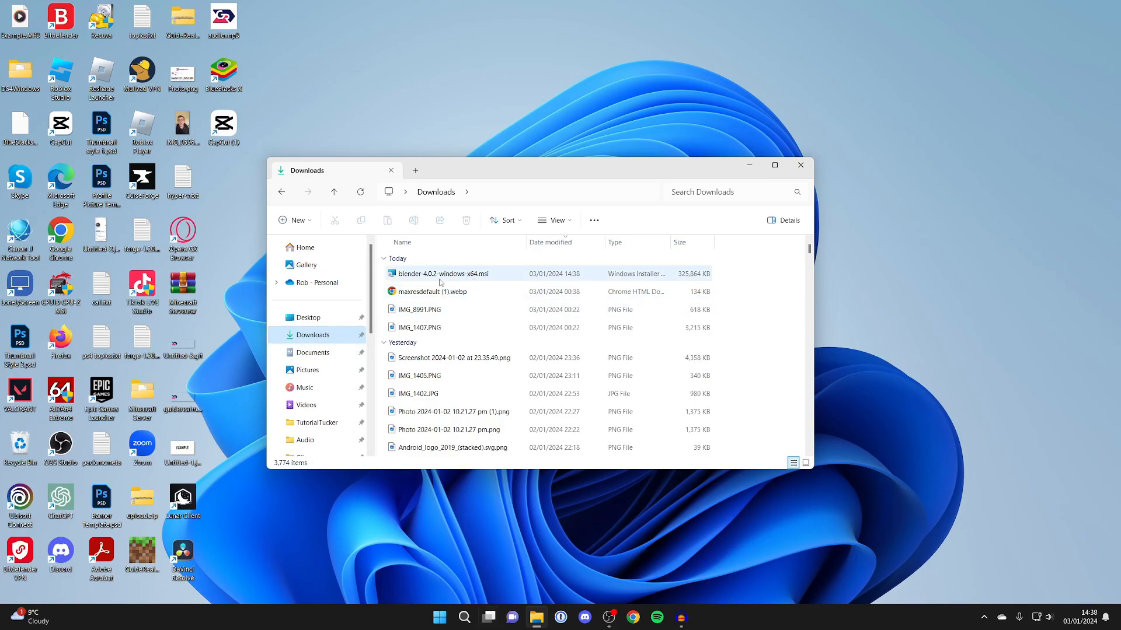
click(444, 274)
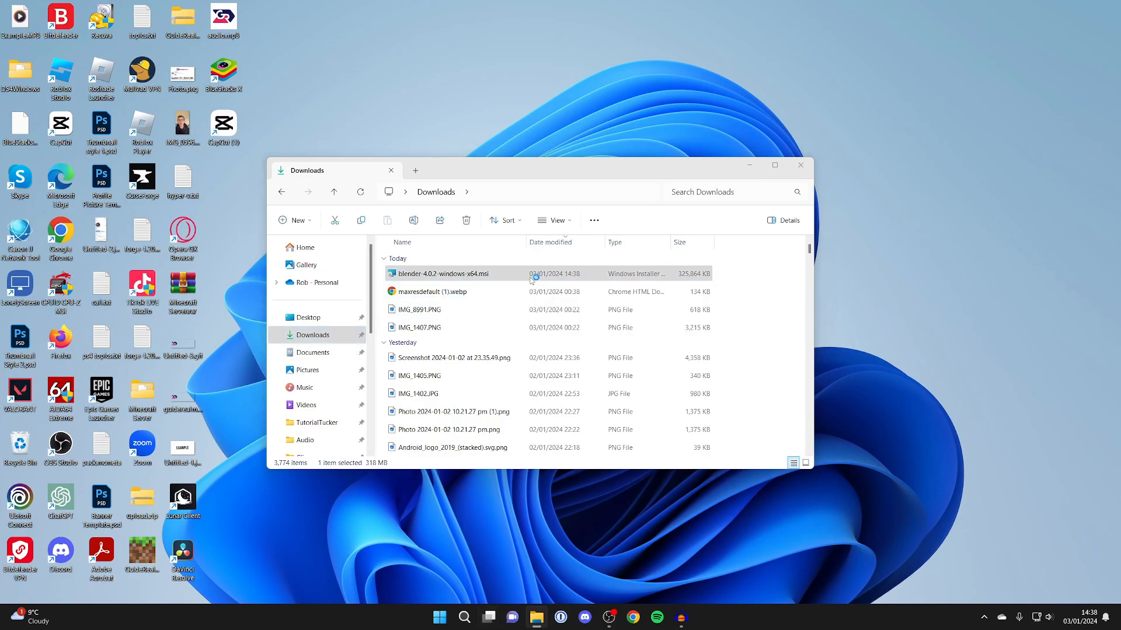
double_click(448, 273)
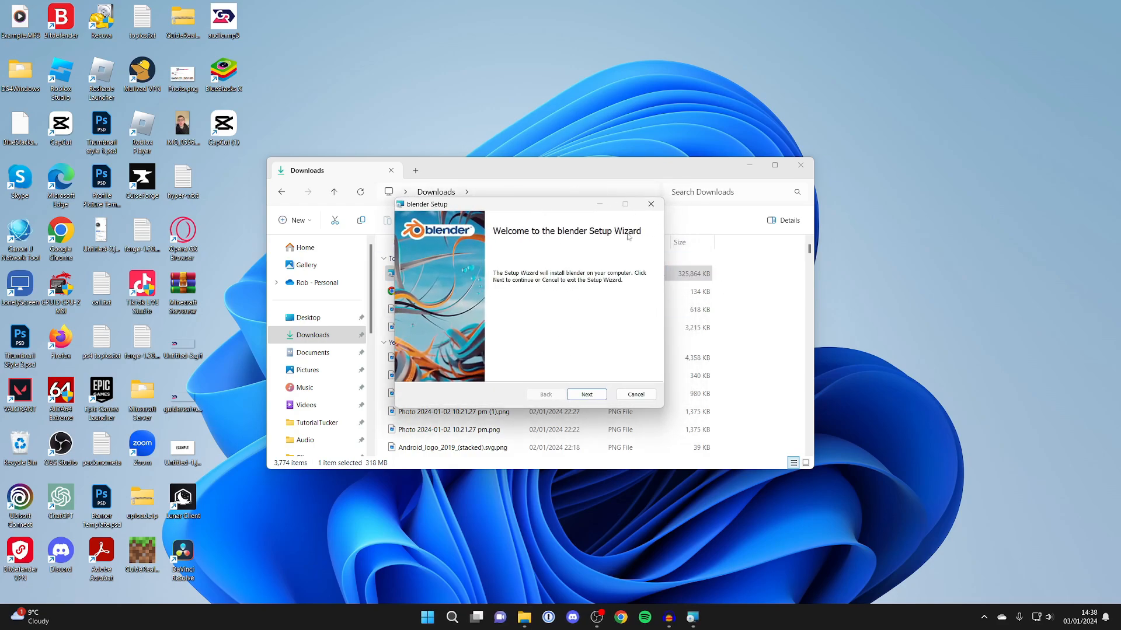
Install Blender 4.0 accepting the license with default features and location, then finish the wizard
click(585, 394)
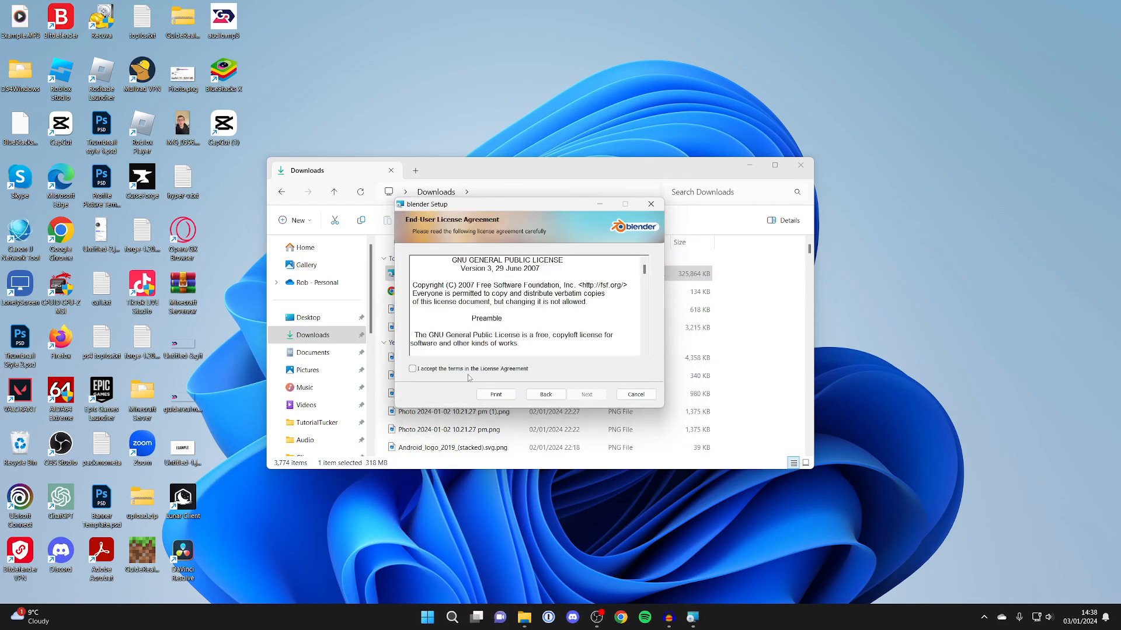
click(413, 369)
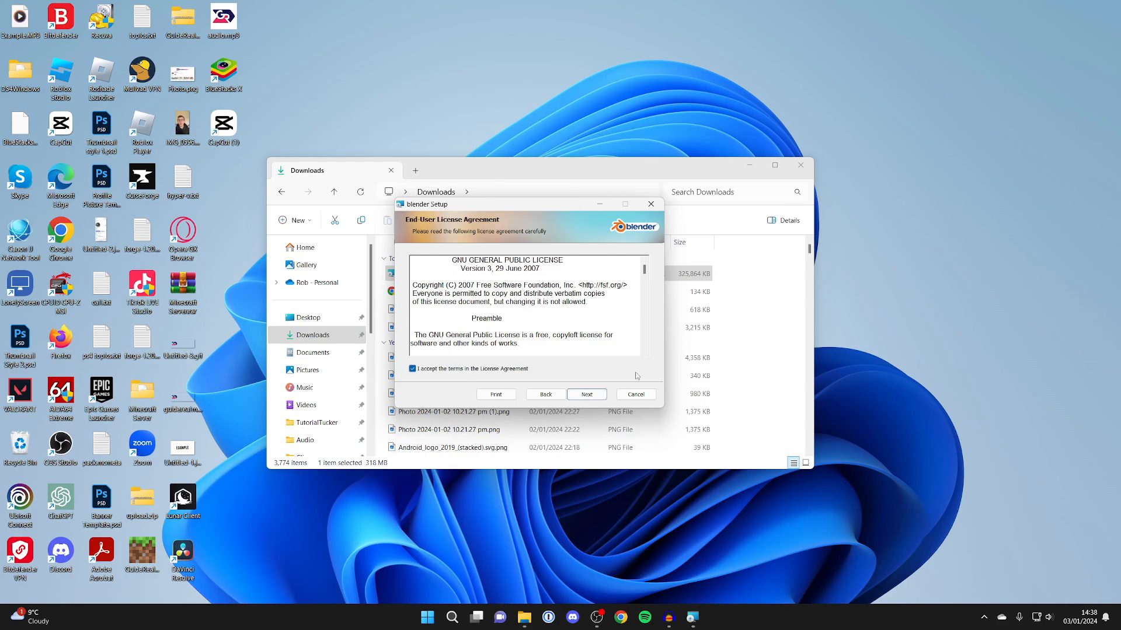
mouse_move(587, 393)
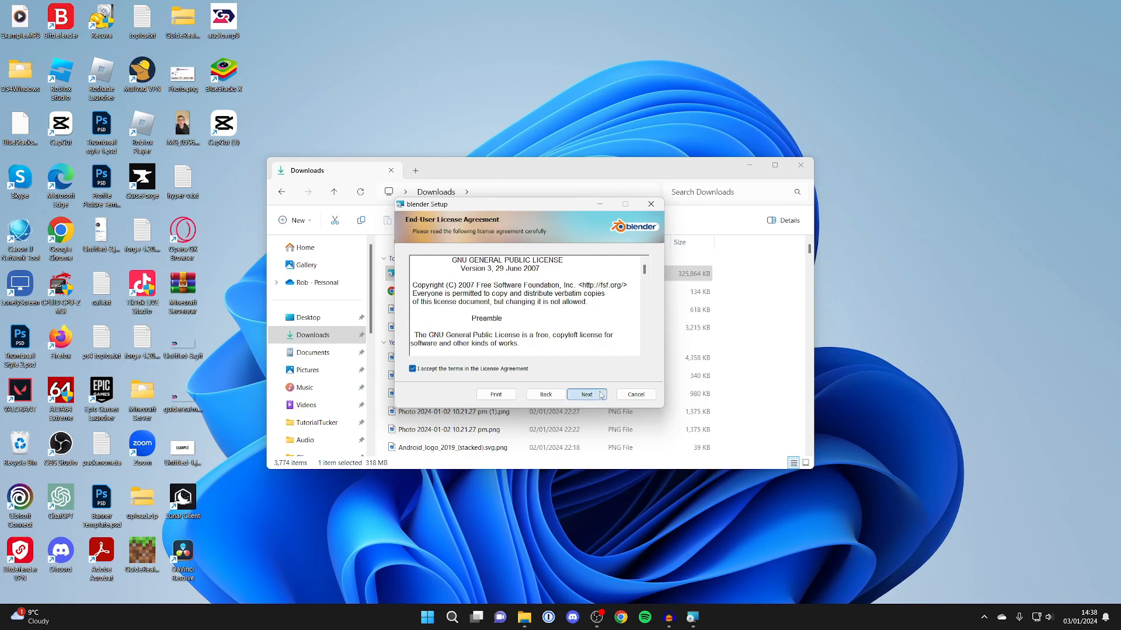
click(585, 393)
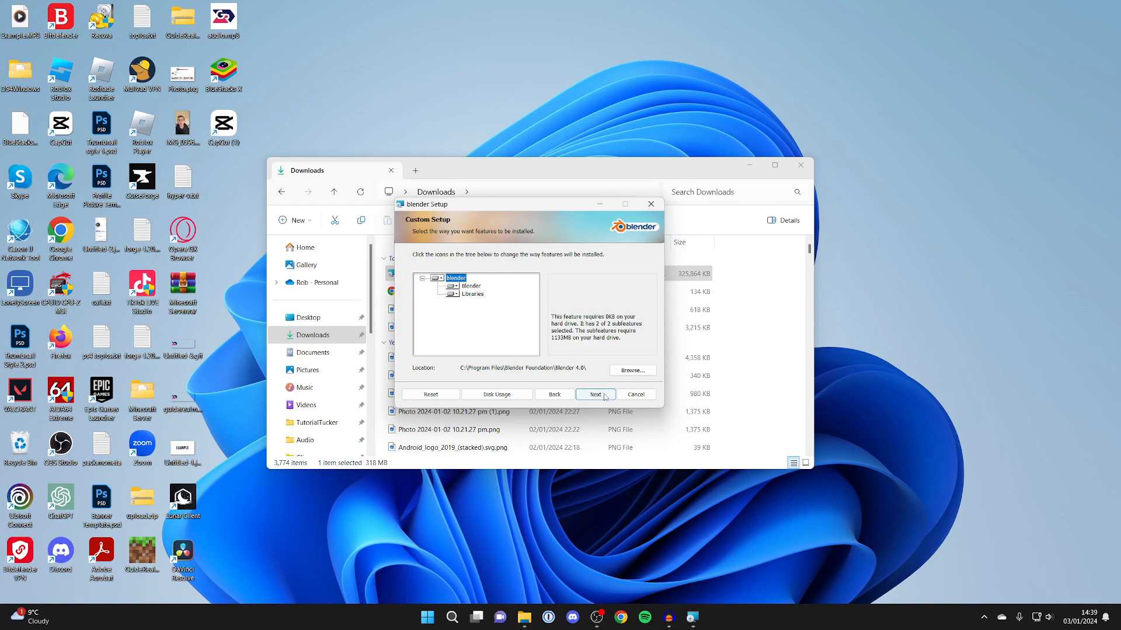
click(594, 393)
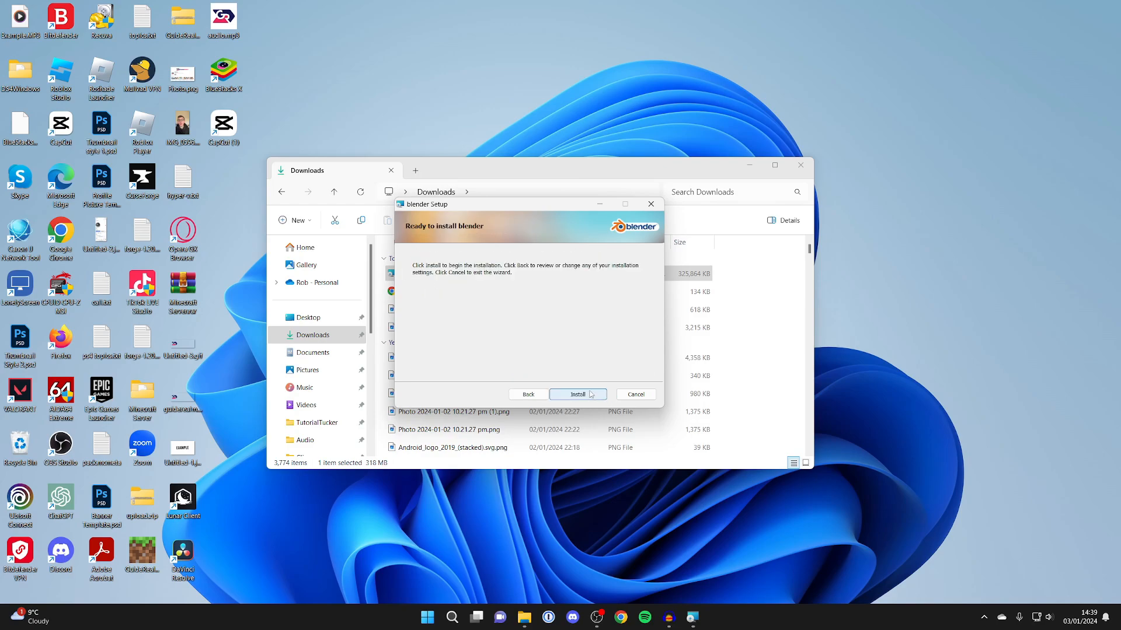
click(577, 394)
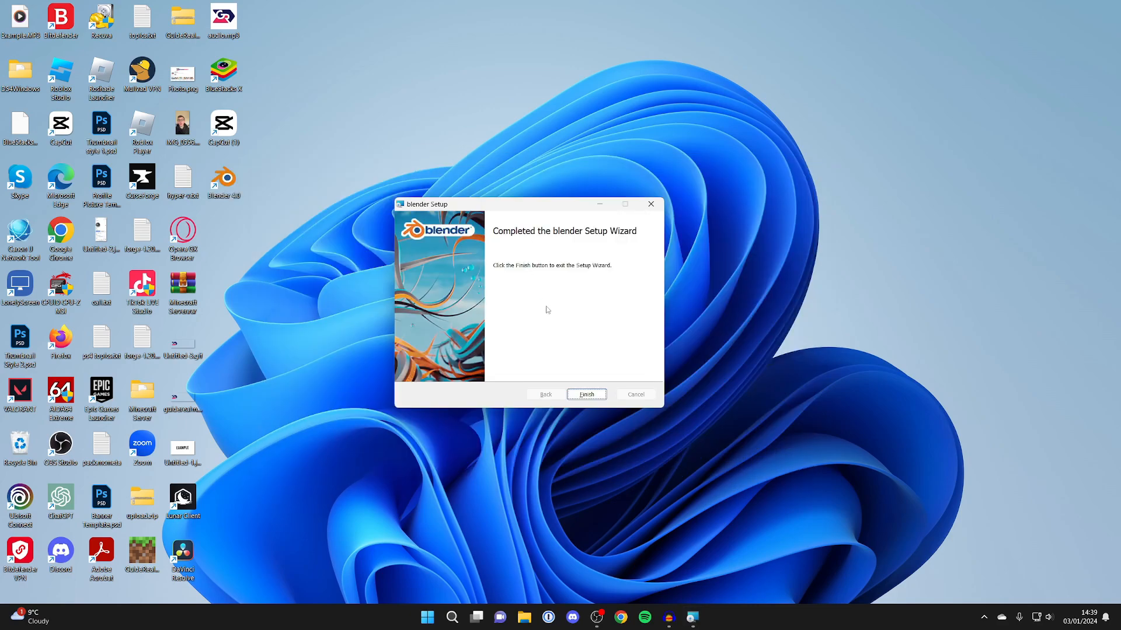
click(585, 393)
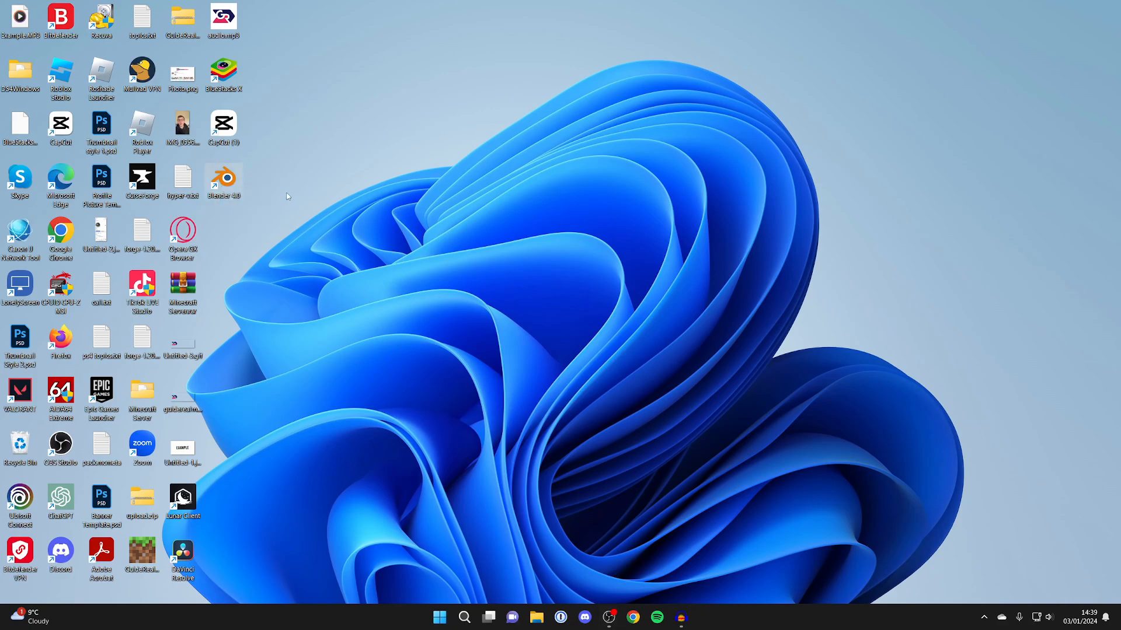
mouse_move(504, 599)
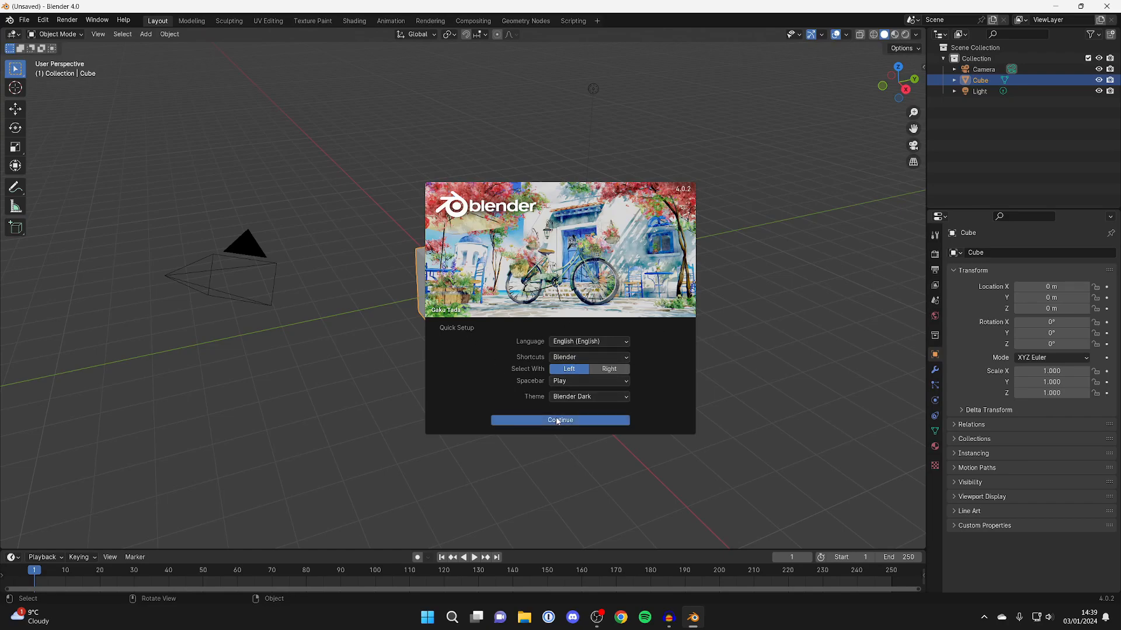
Save the Quick Setup preferences and start a new 2D Animation file
click(559, 421)
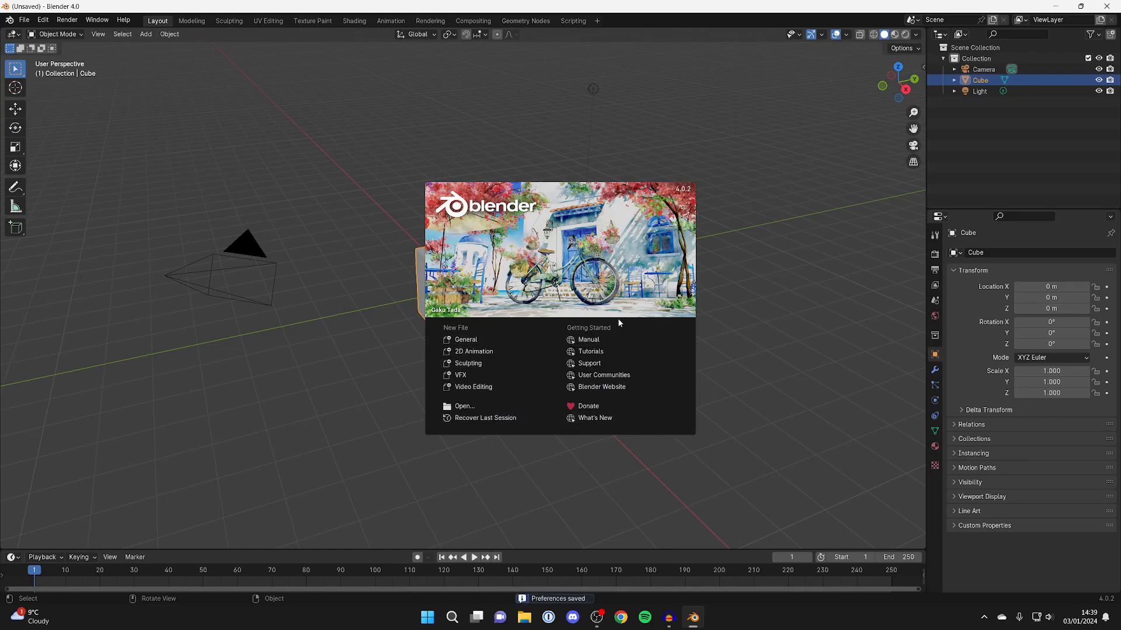
mouse_move(500, 357)
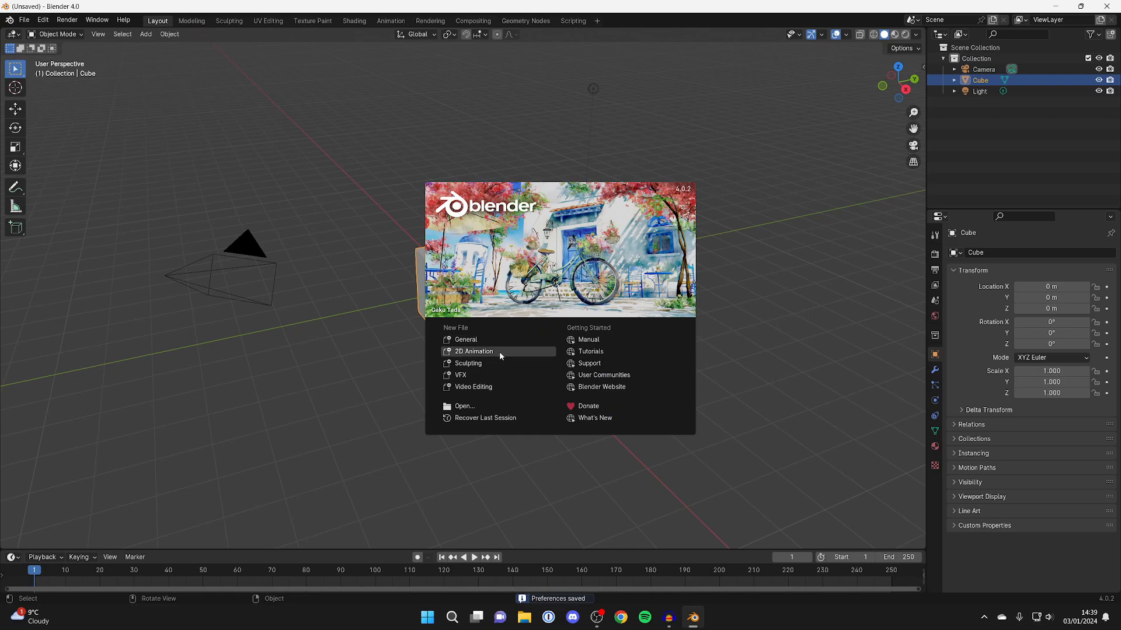
click(475, 352)
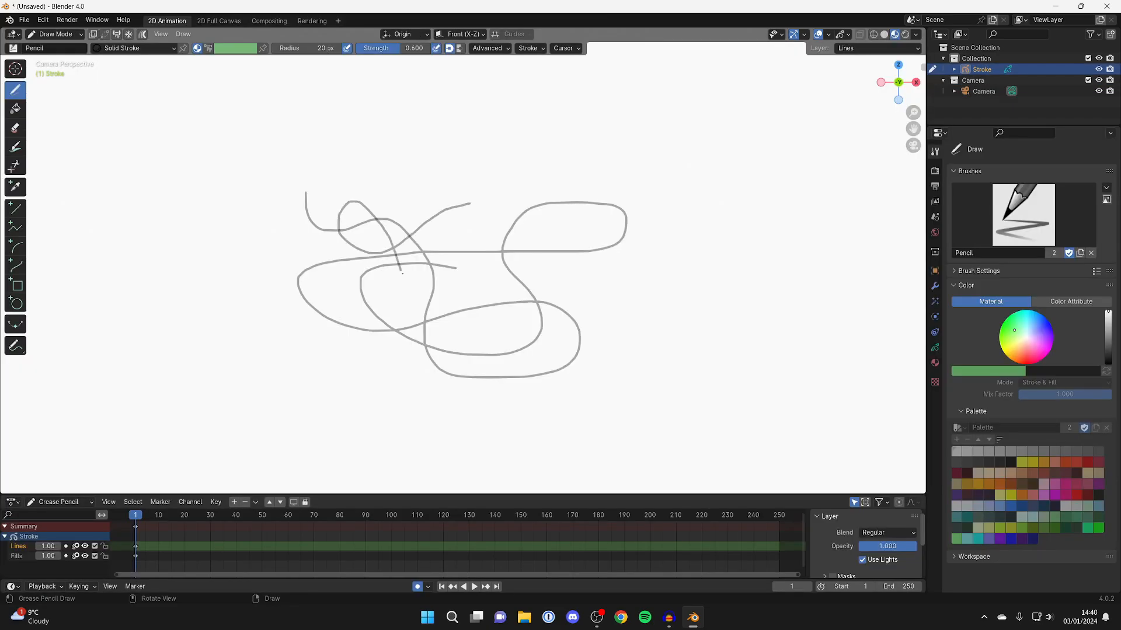